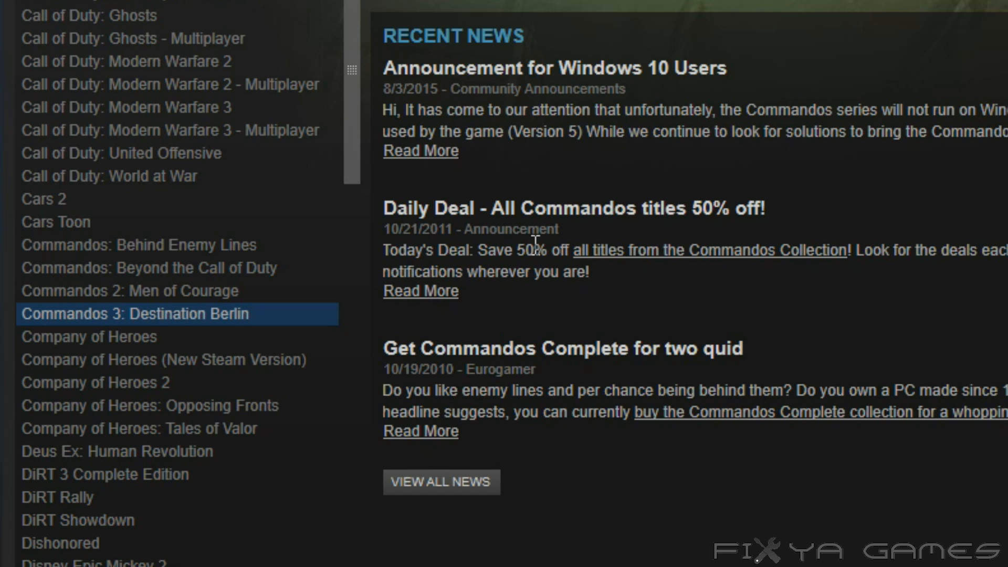
mouse_move(187, 327)
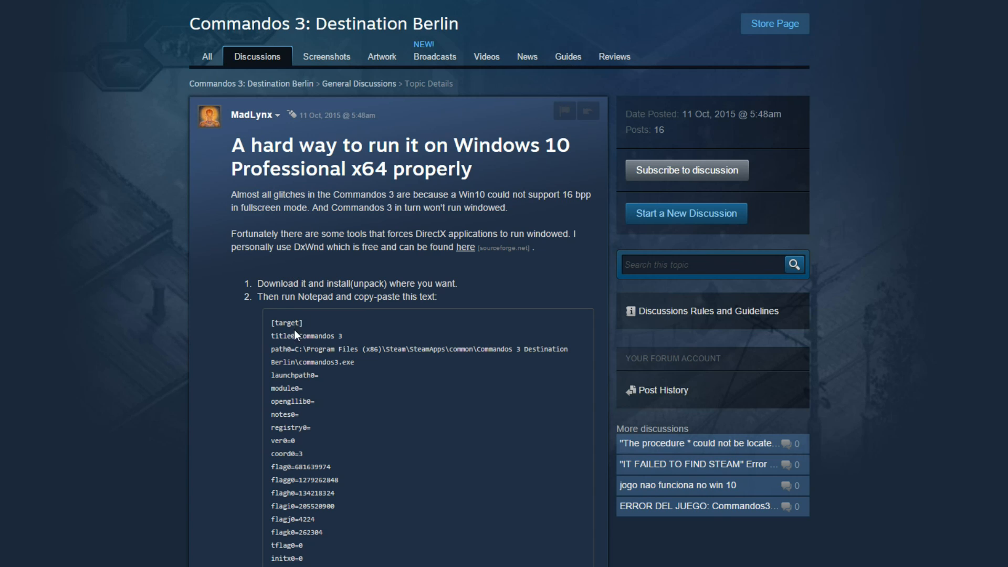
Scroll the discussion down to the full DxWnd configuration text for Commandos 3.
scroll(down, 3)
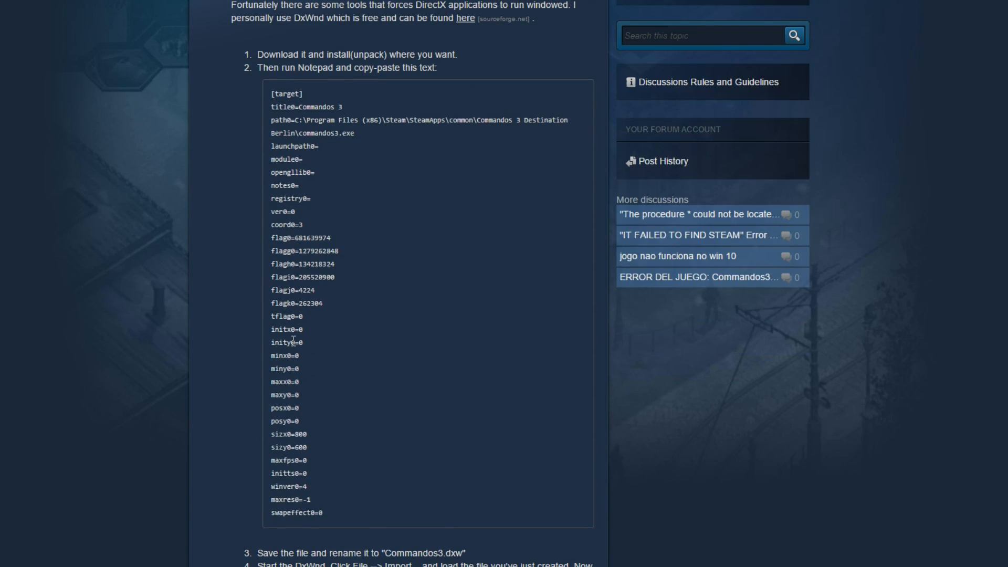
mouse_move(287, 342)
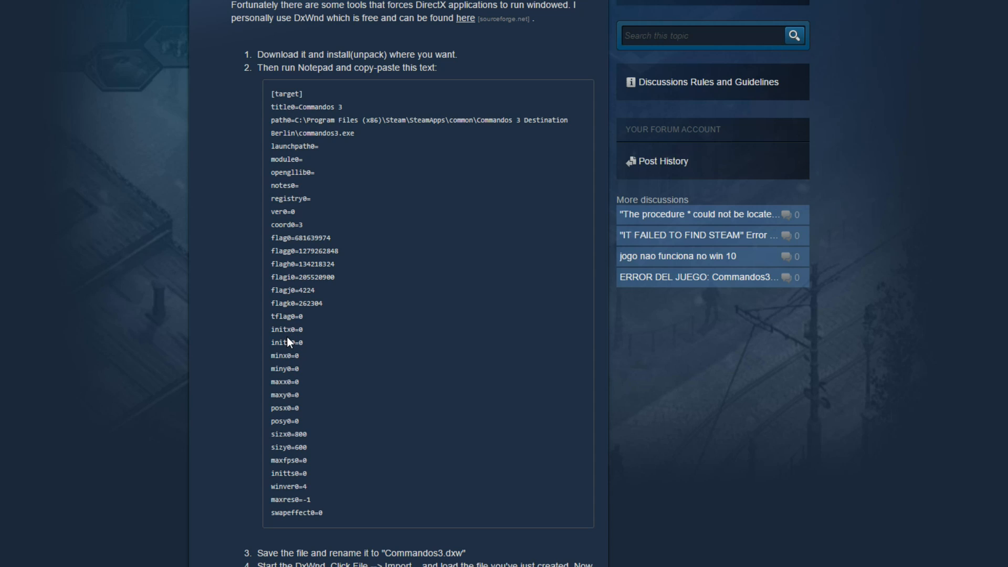
mouse_move(302, 410)
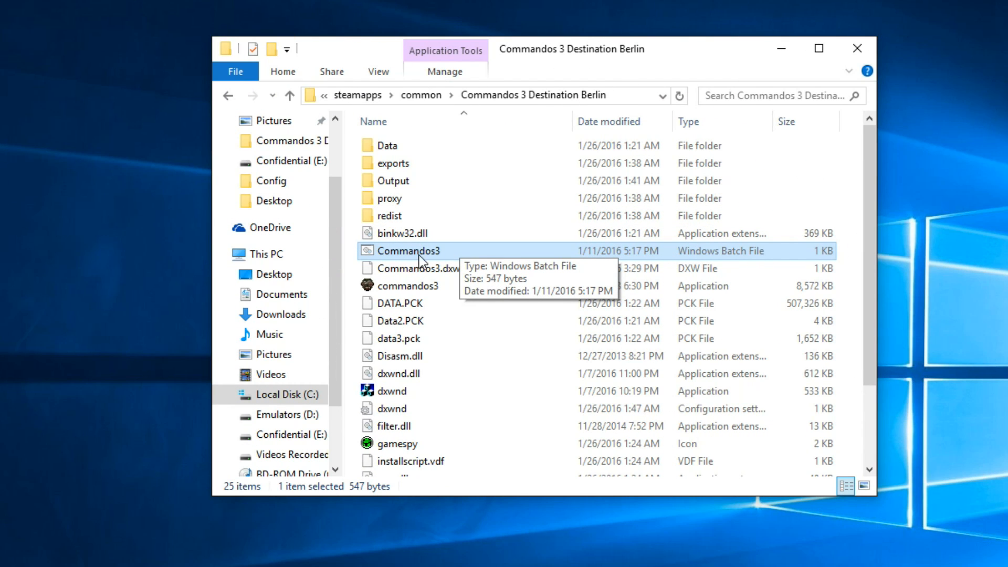
mouse_move(433, 259)
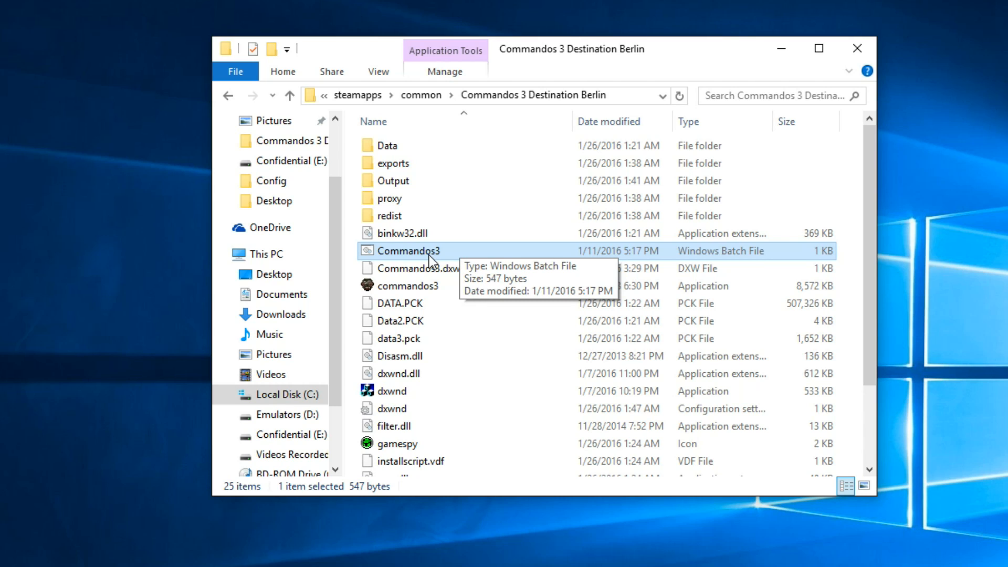
key(alt)
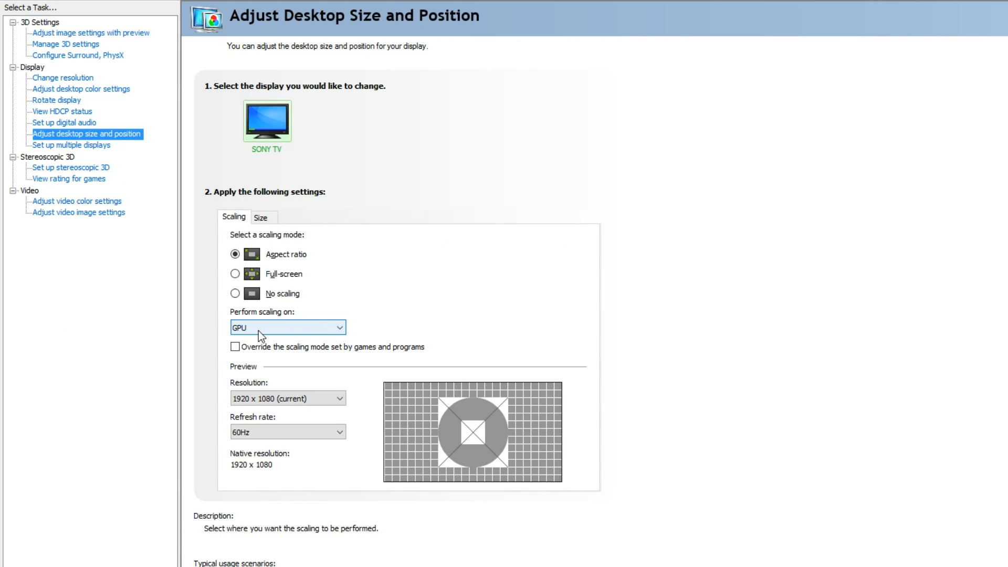
click(287, 328)
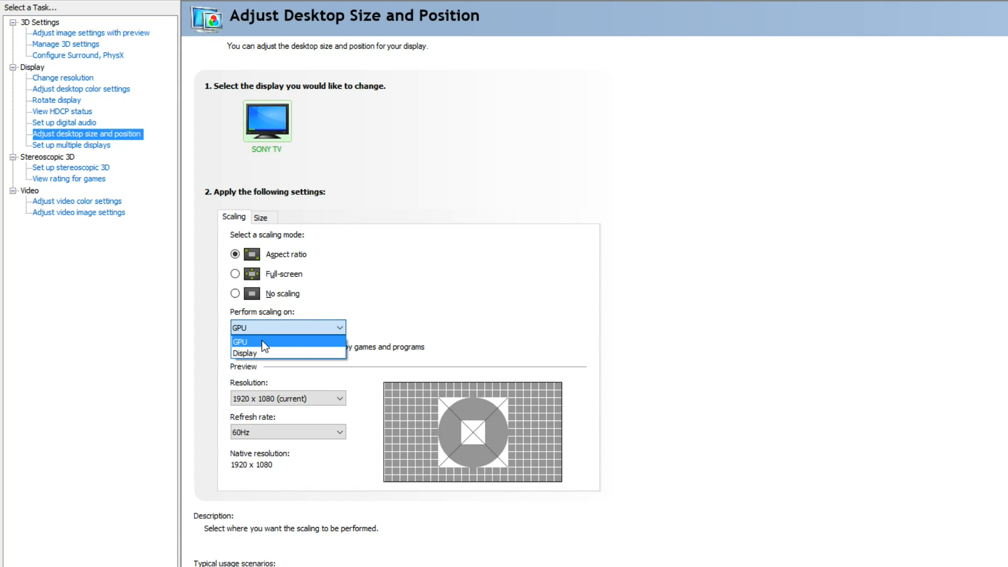
click(240, 341)
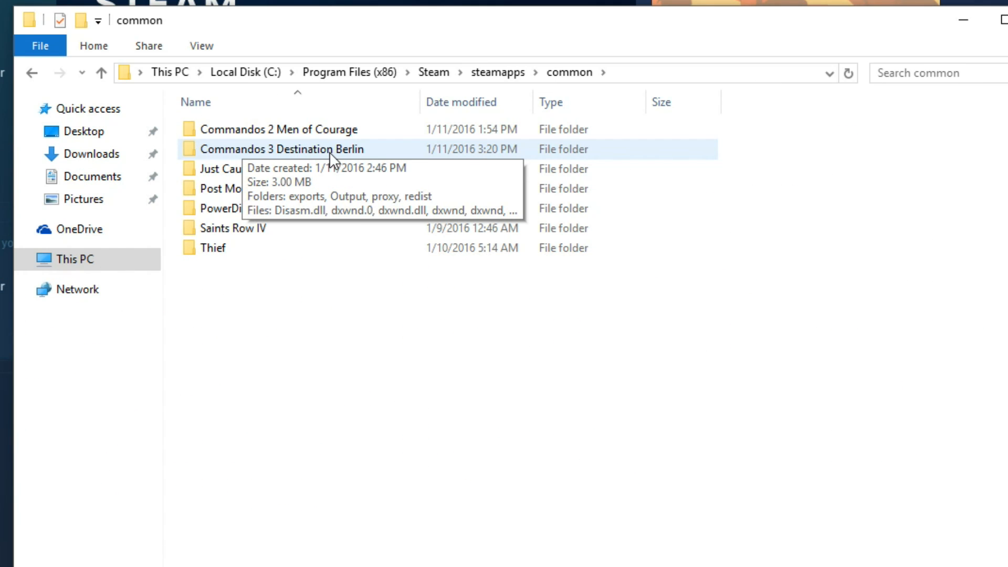
Delete the Commandos 3 Destination Berlin folder from steamapps\common via its context menu.
right_click(294, 148)
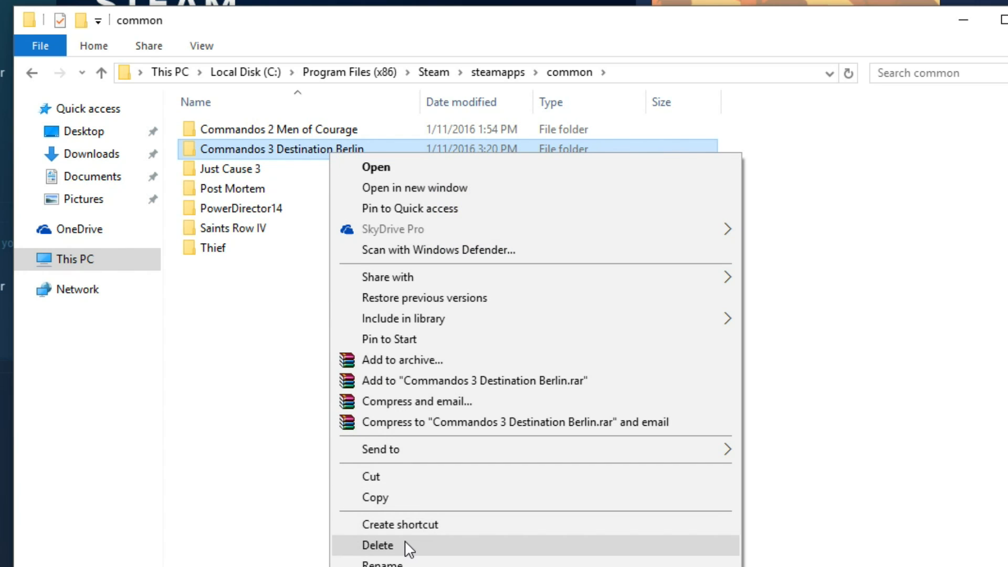
click(377, 545)
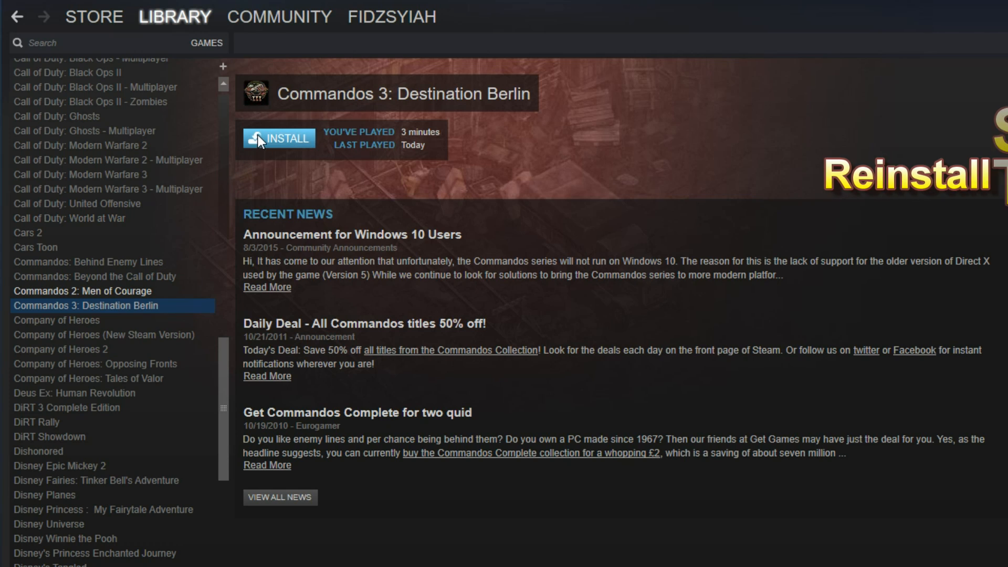
Reinstall Commandos 3: Destination Berlin, accepting the location and terms so the download starts.
click(278, 139)
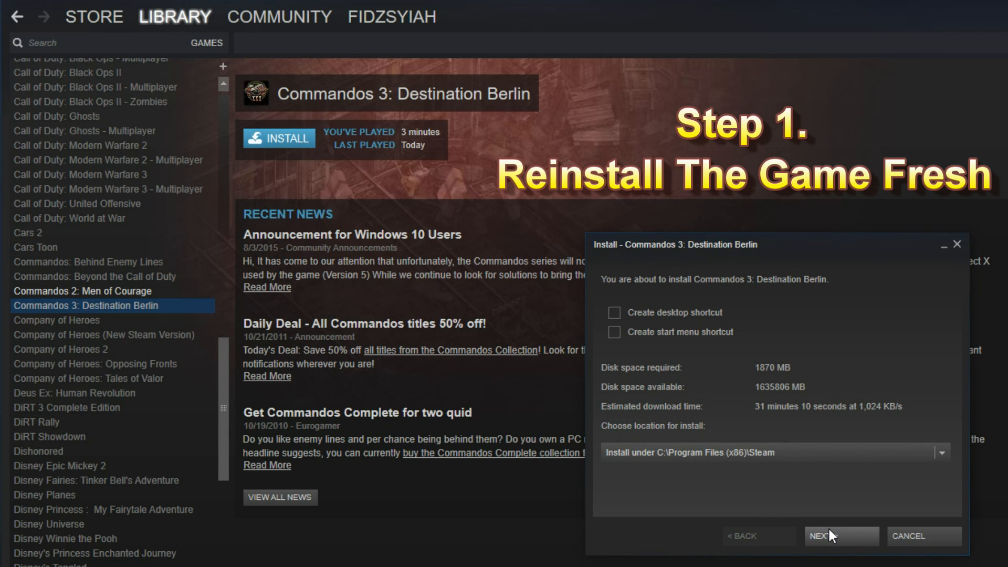
click(840, 535)
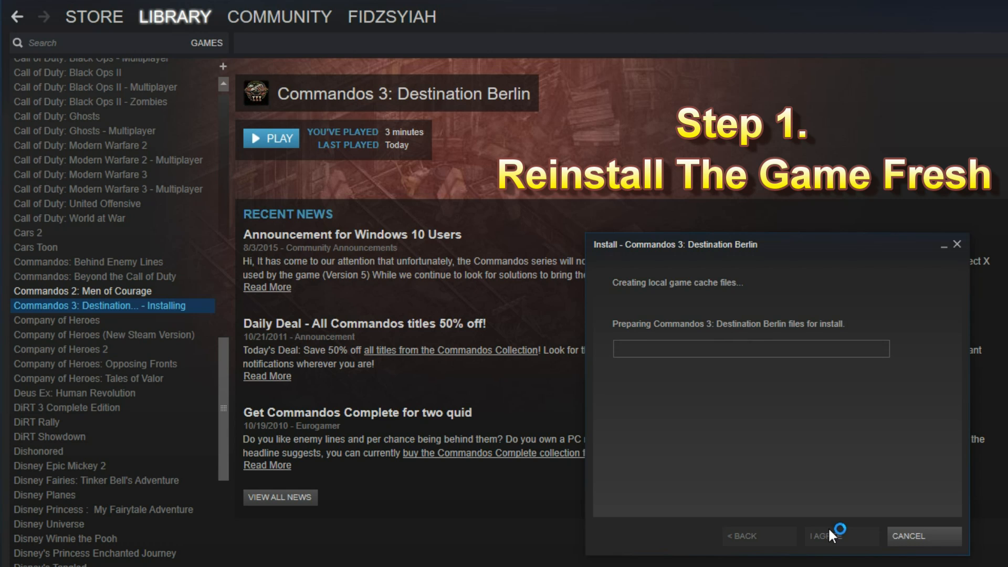
click(840, 535)
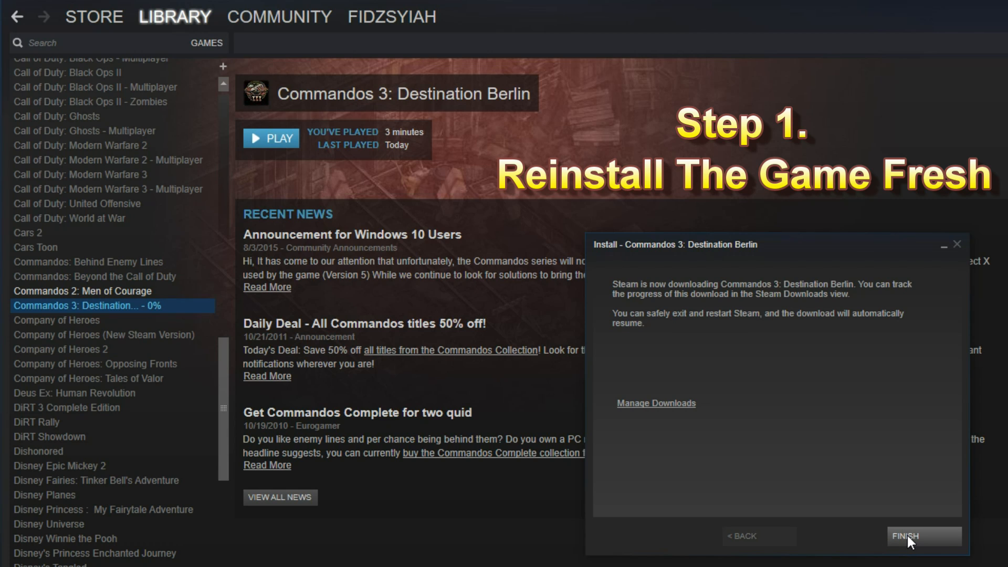
click(924, 536)
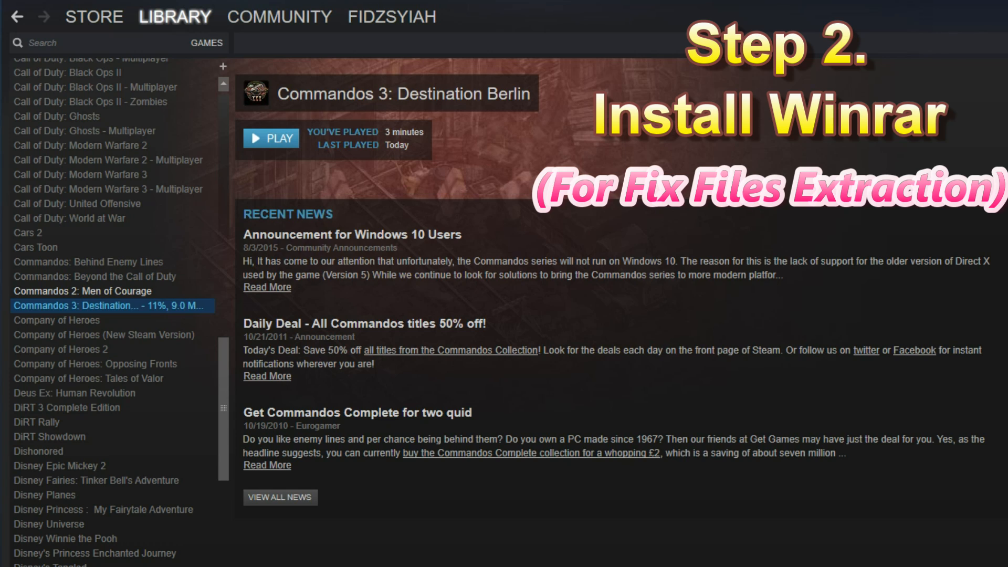
mouse_move(95, 411)
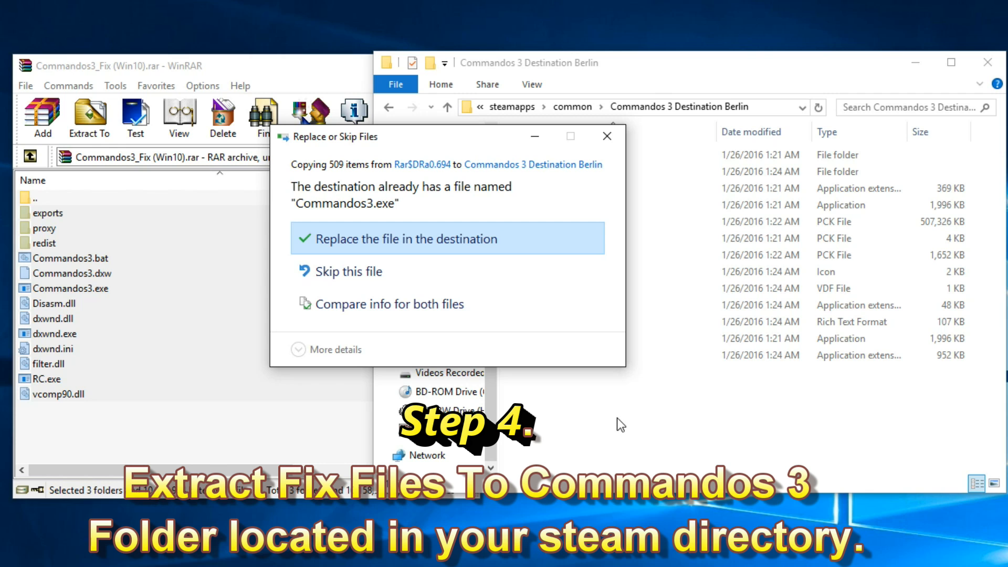
Confirm replacing the existing game files with the Commandos3_Fix versions during extraction.
click(410, 239)
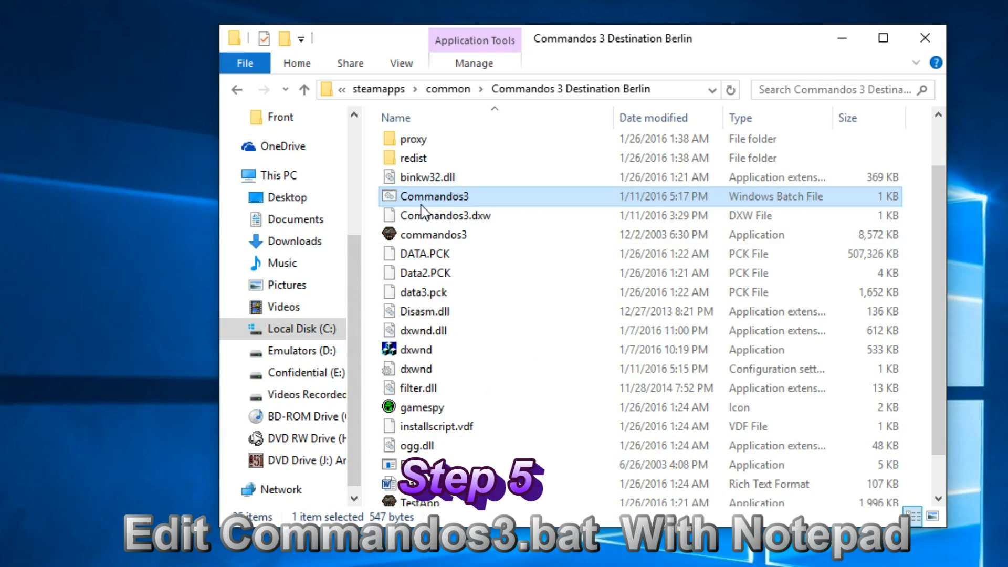
mouse_move(443, 205)
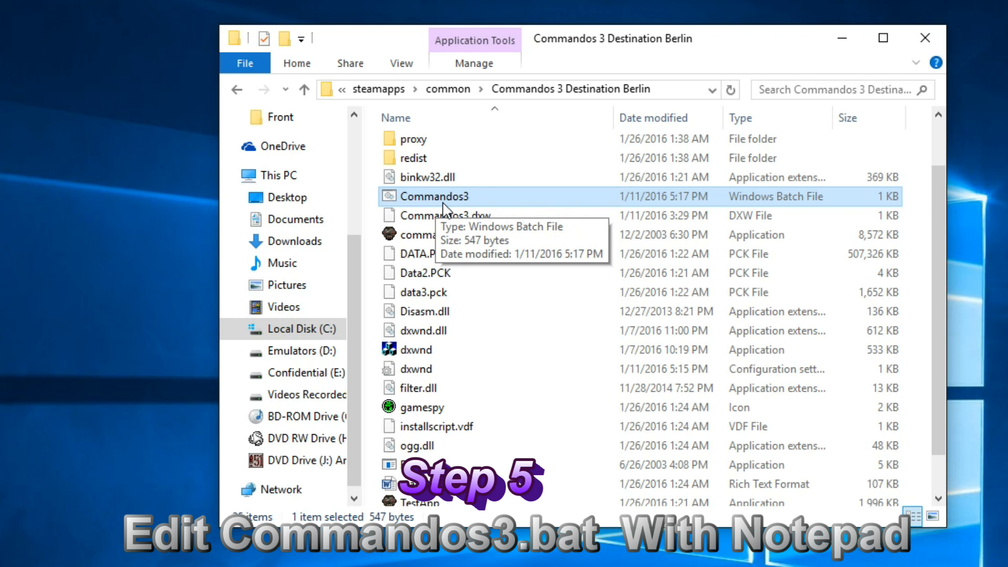
Open Commandos3.bat for editing in Notepad from its context menu.
right_click(451, 197)
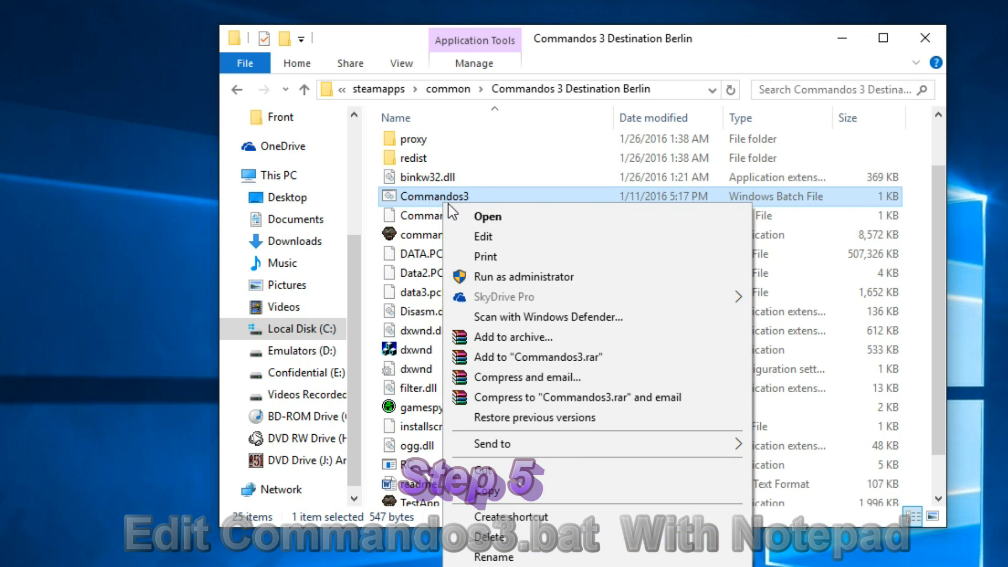
click(486, 215)
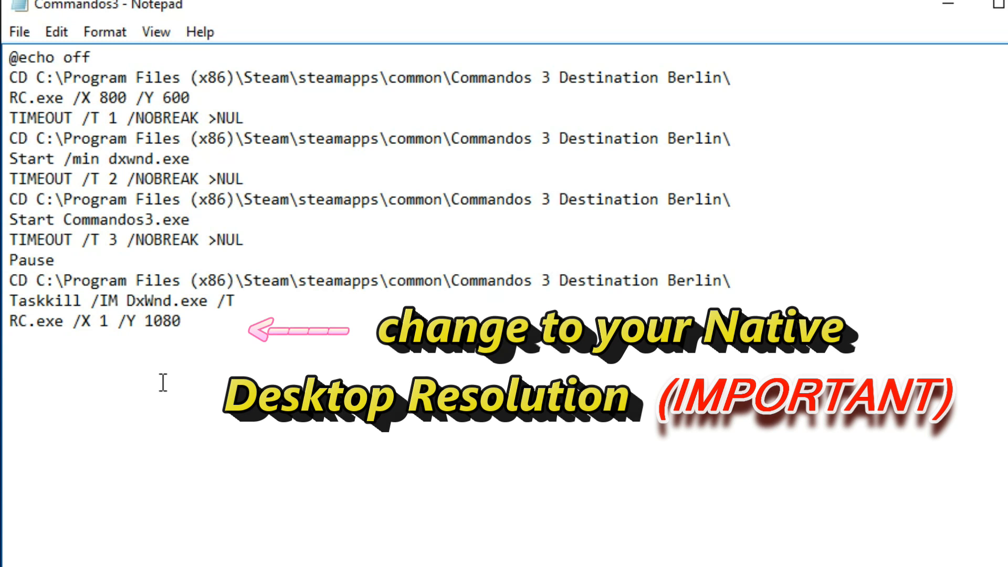
Change the final RC.exe line's resolution to /X 1280 /Y 720.
text(280)
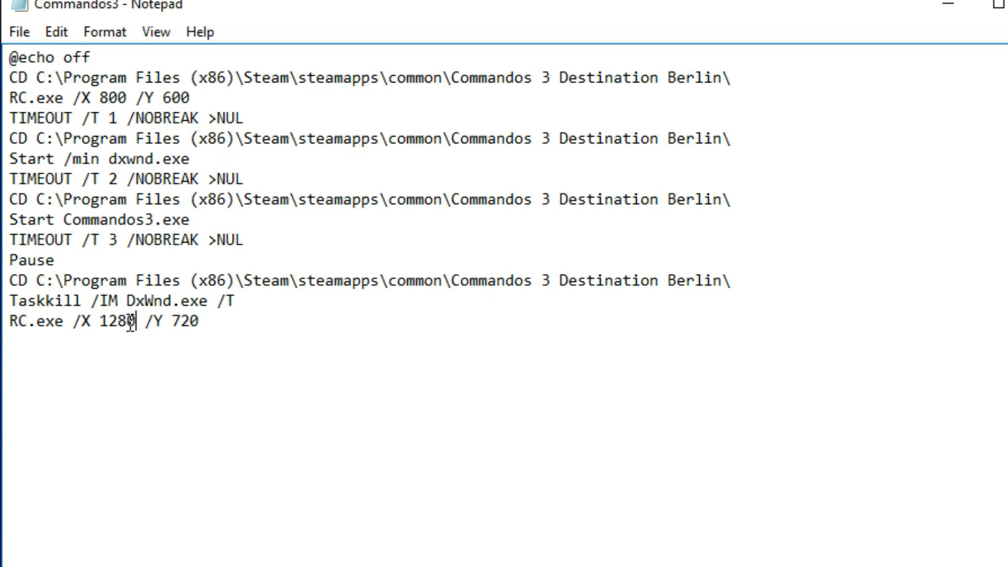
double_click(187, 321)
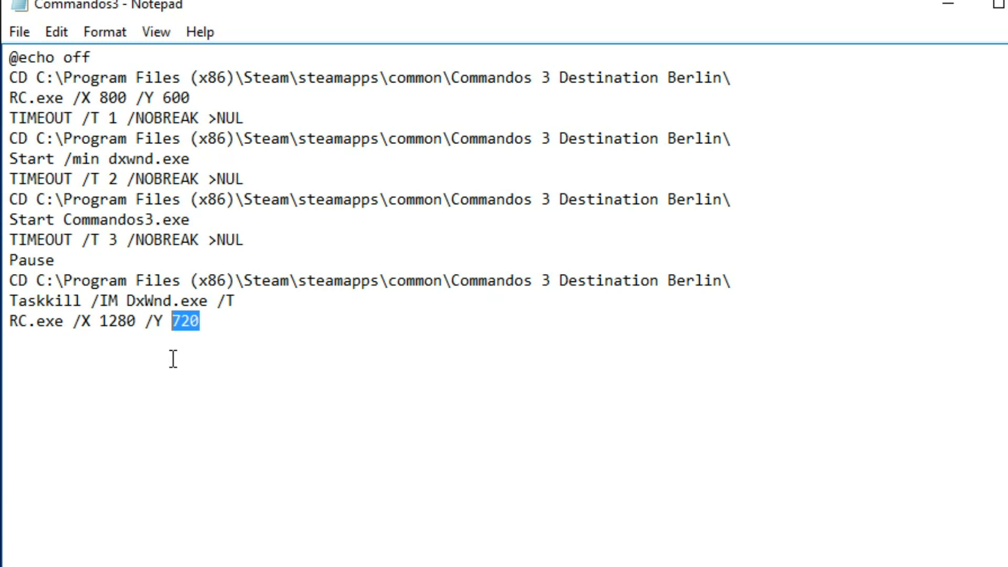
mouse_move(213, 356)
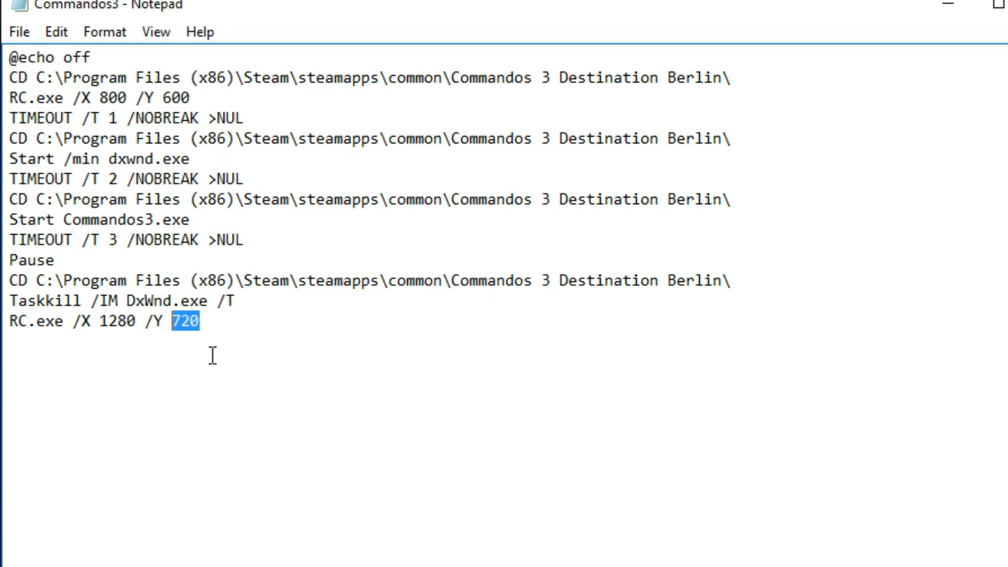
mouse_move(97, 321)
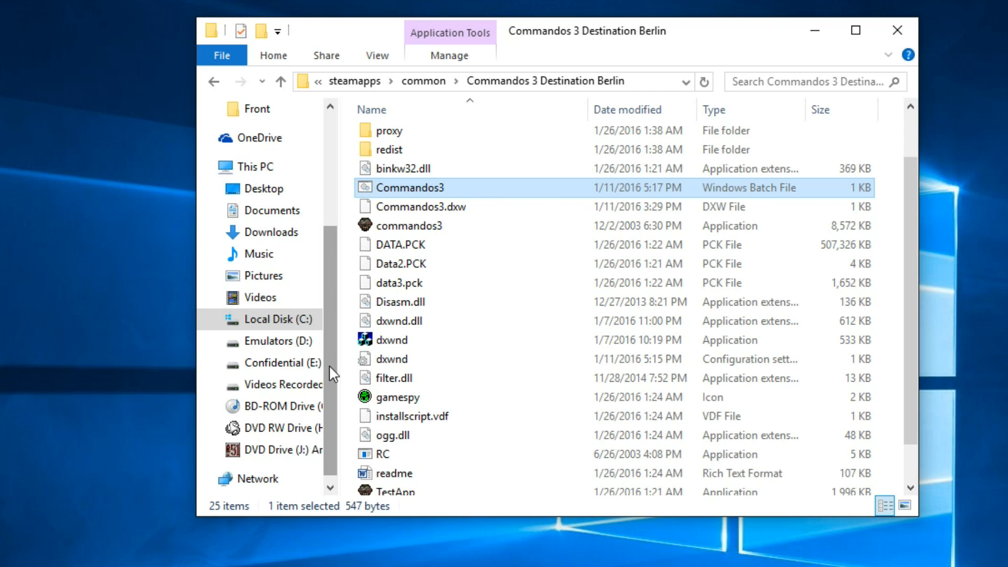
mouse_move(440, 325)
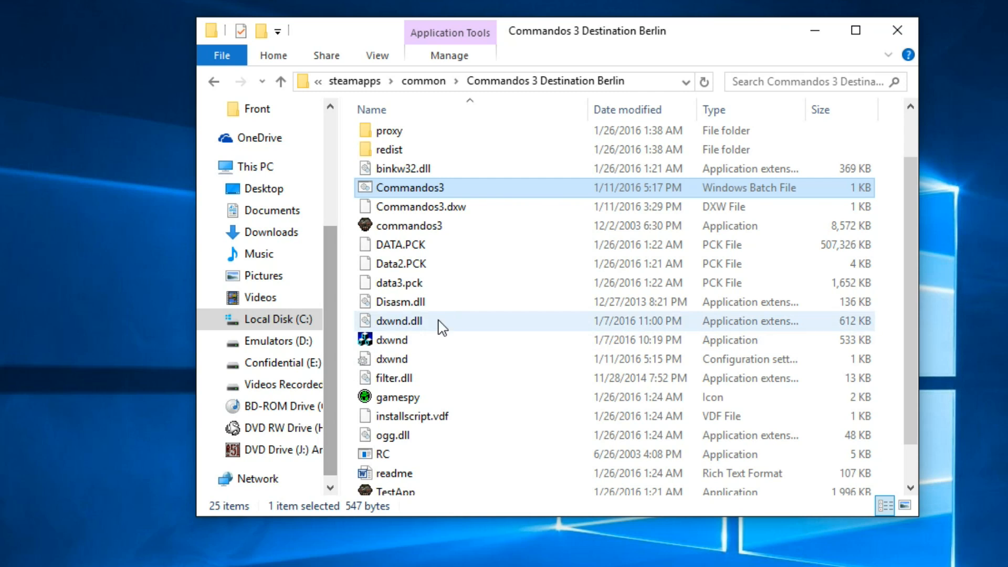
Run Commandos3.bat and allow it past the Open File security warning.
double_click(410, 187)
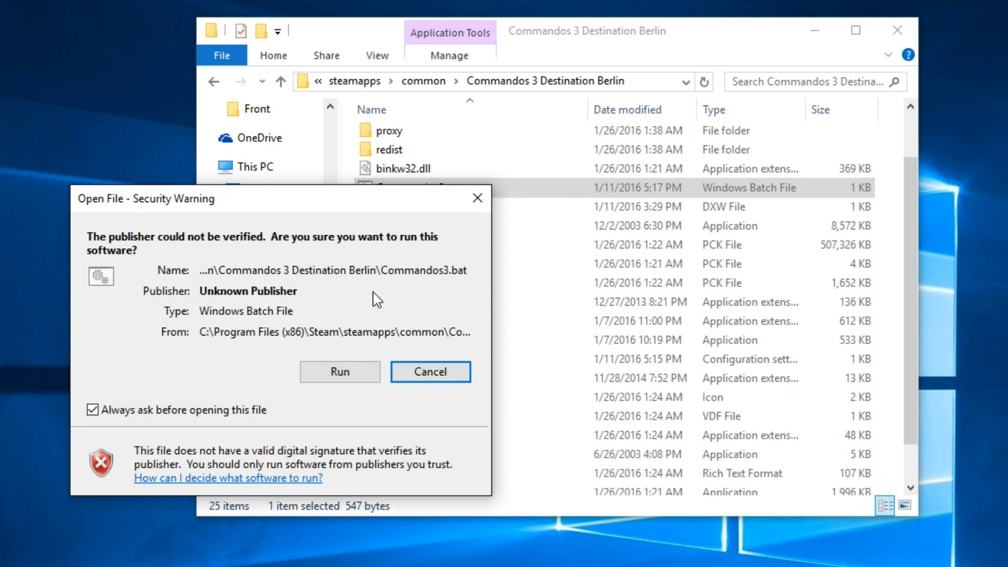
click(340, 372)
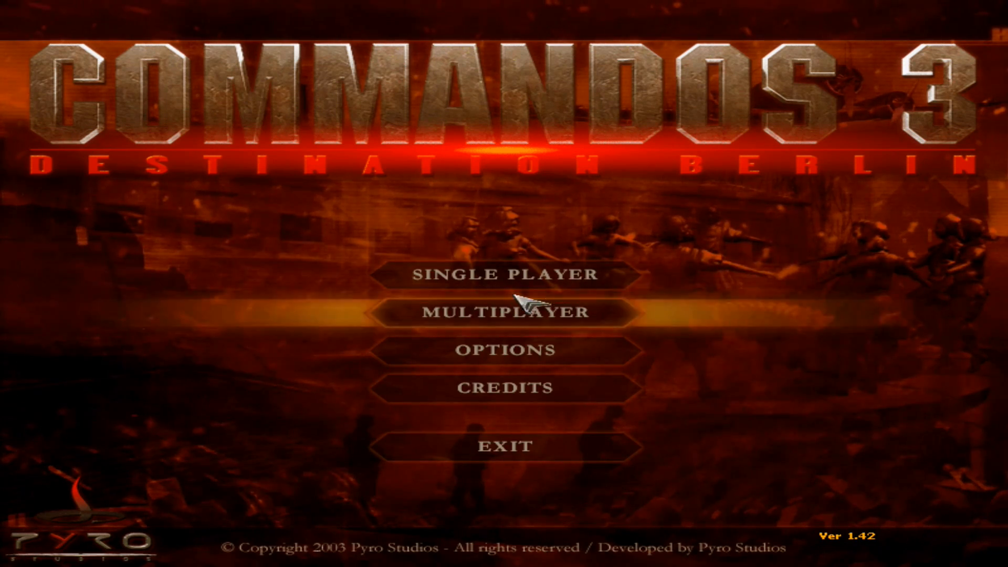
mouse_move(560, 448)
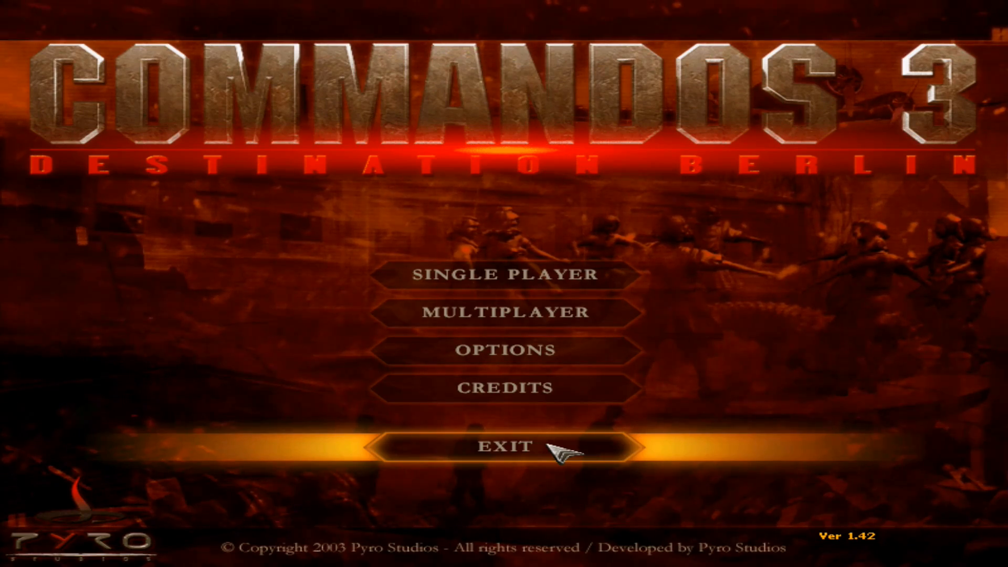
Start a mission from the main menu and dismiss the sniper help message.
click(504, 273)
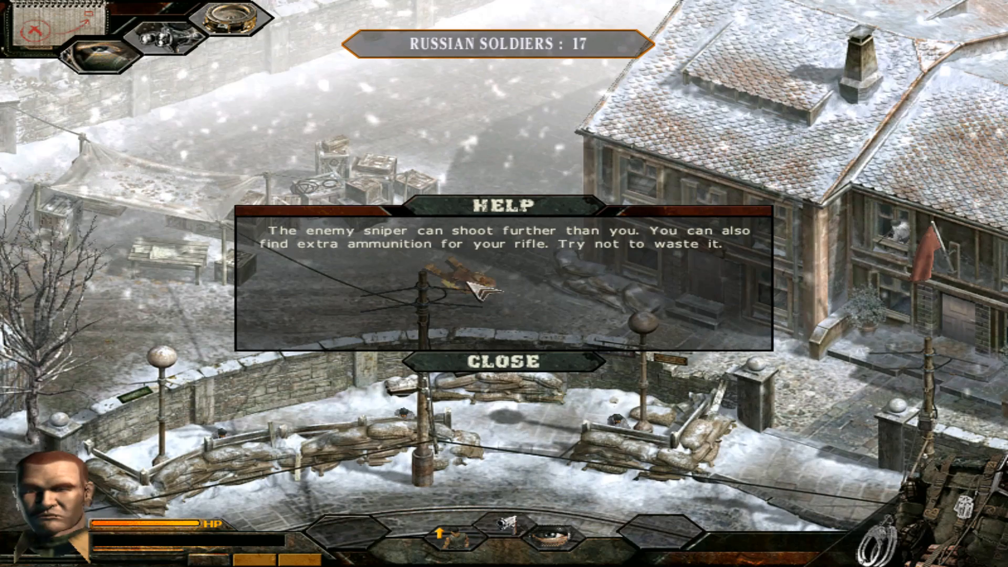
click(505, 361)
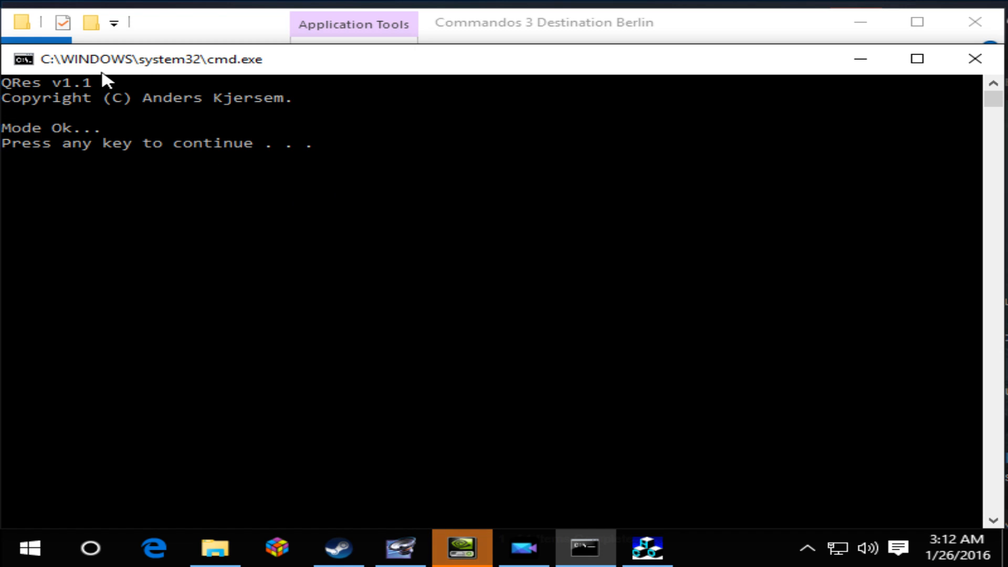
mouse_move(321, 180)
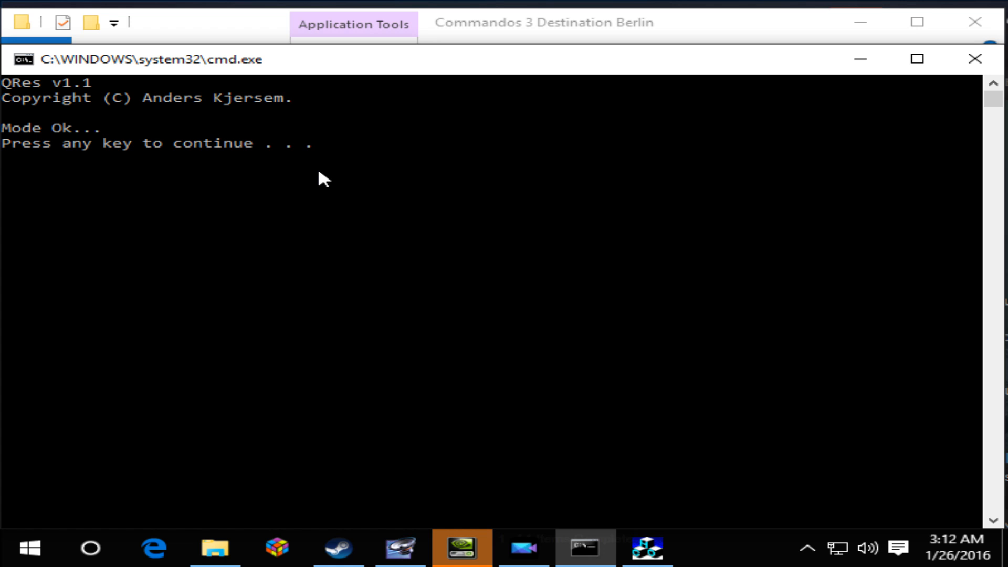
mouse_move(88, 164)
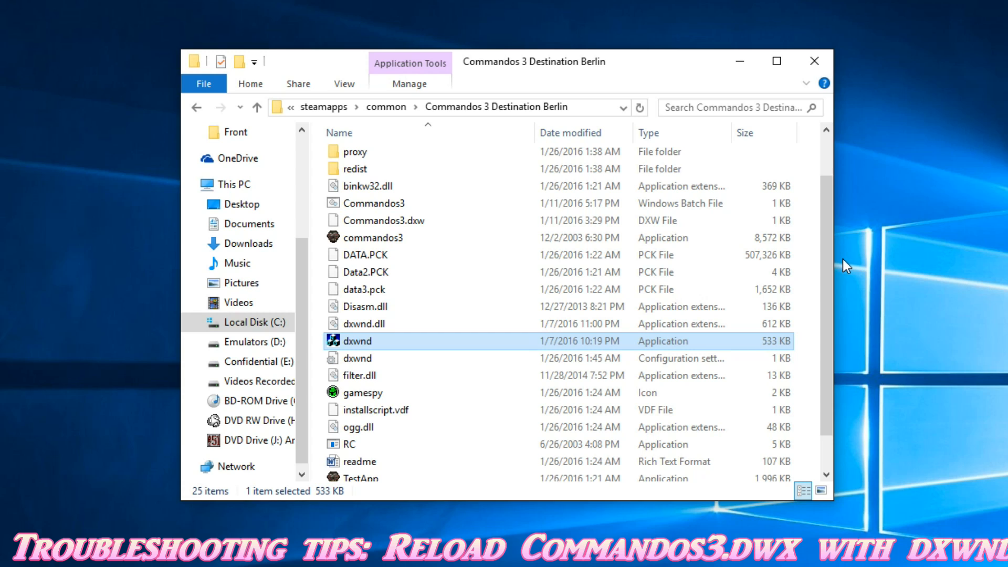
mouse_move(353, 347)
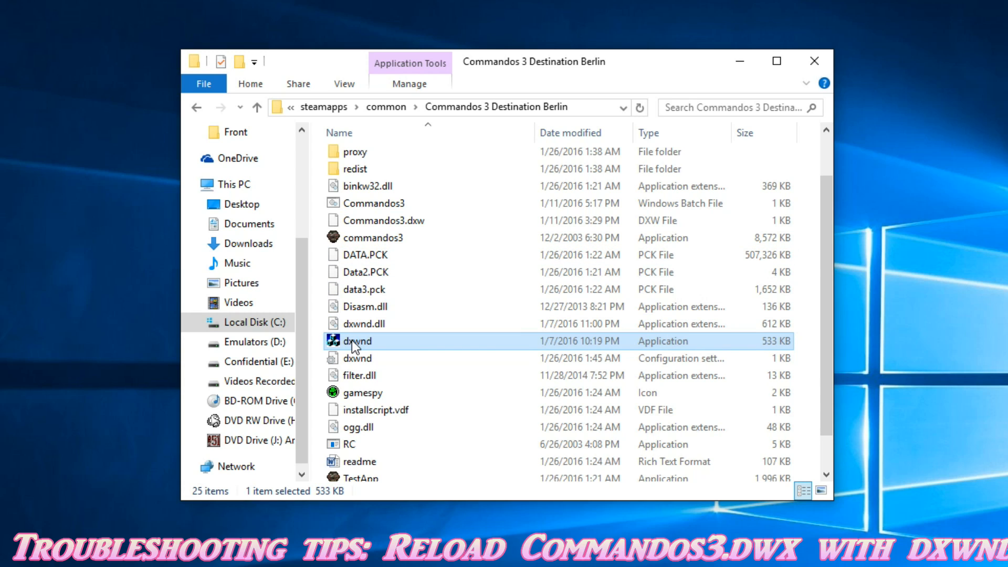
Launch dxwnd.exe, remove the old Commandos 3 profile and begin importing Commandos3.dxw.
double_click(357, 340)
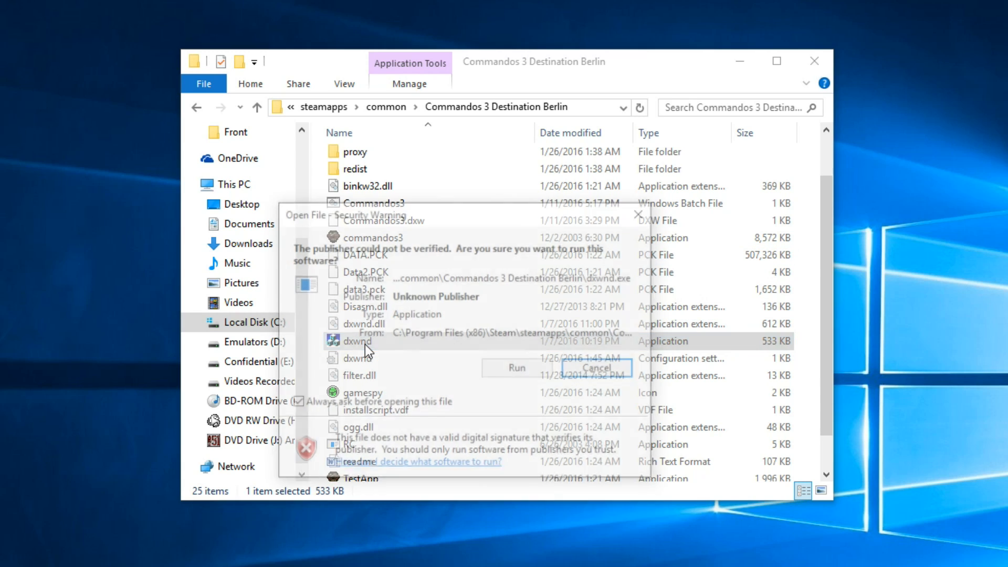
click(515, 368)
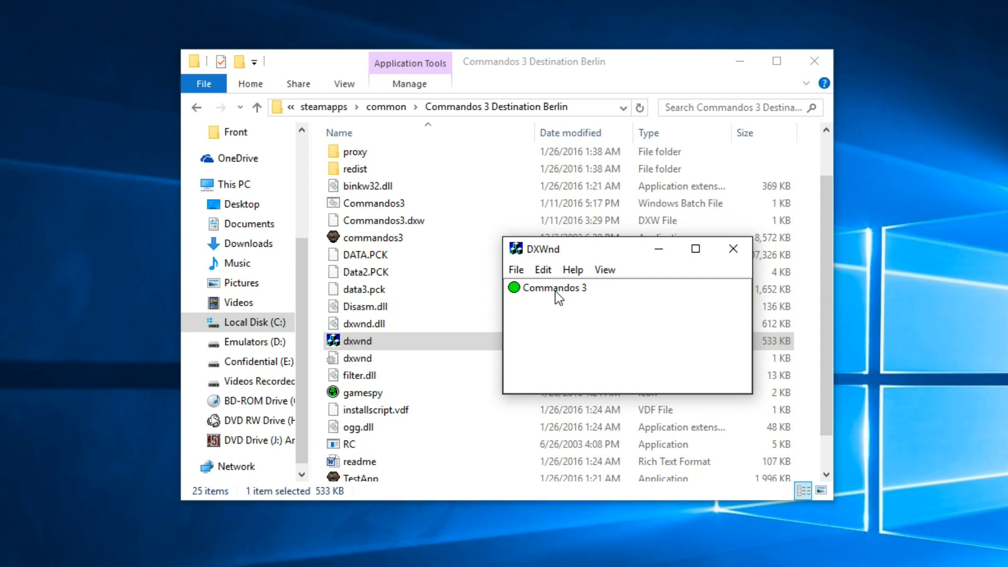
right_click(554, 288)
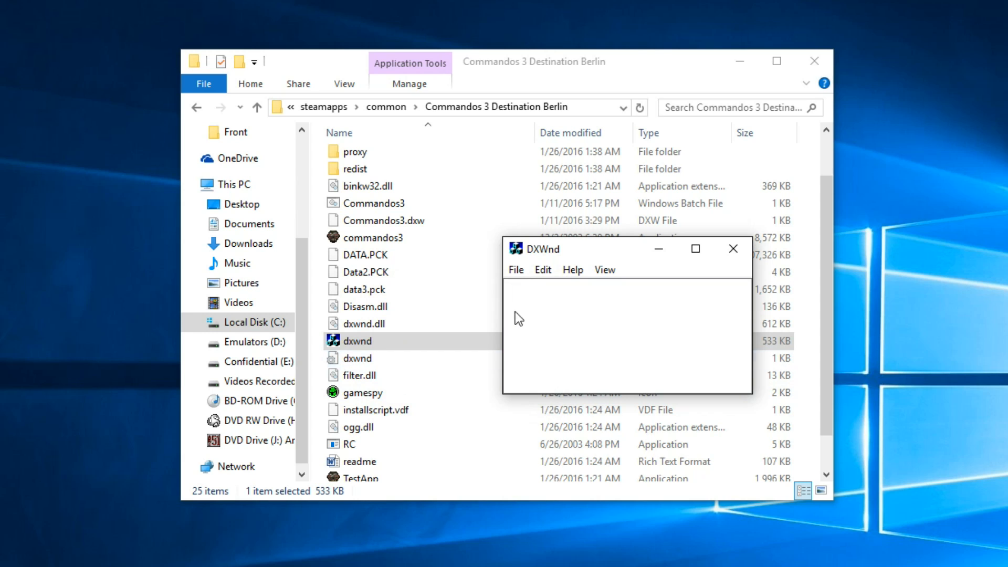
click(516, 269)
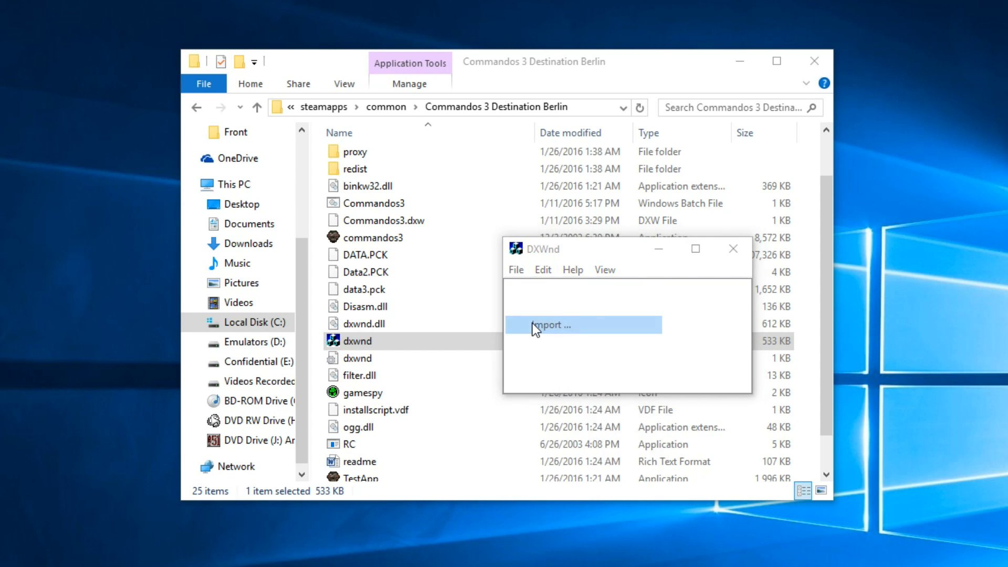
click(550, 325)
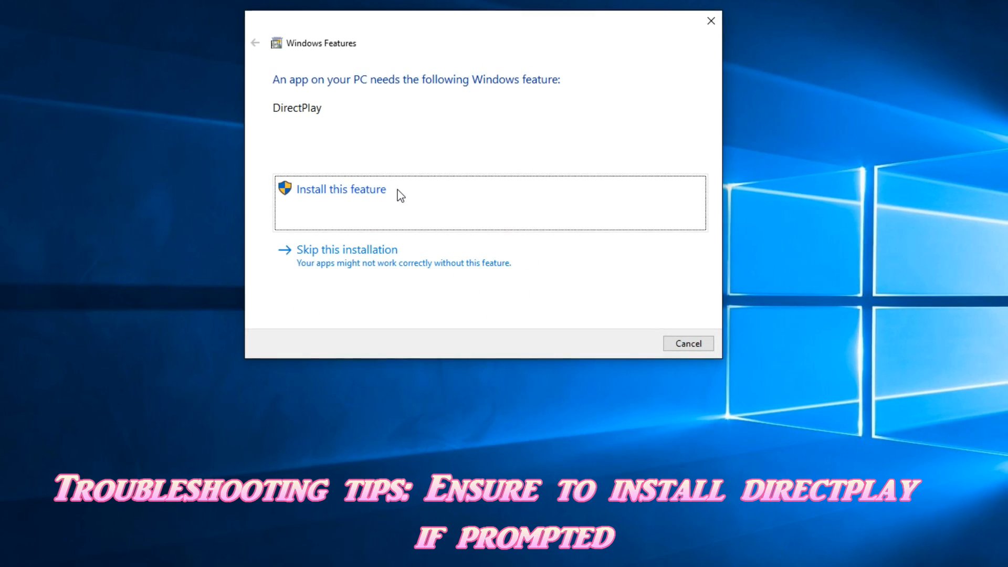
Accept installing DirectPlay, then find and open 'Turn Windows features on or off' via Start search.
click(341, 189)
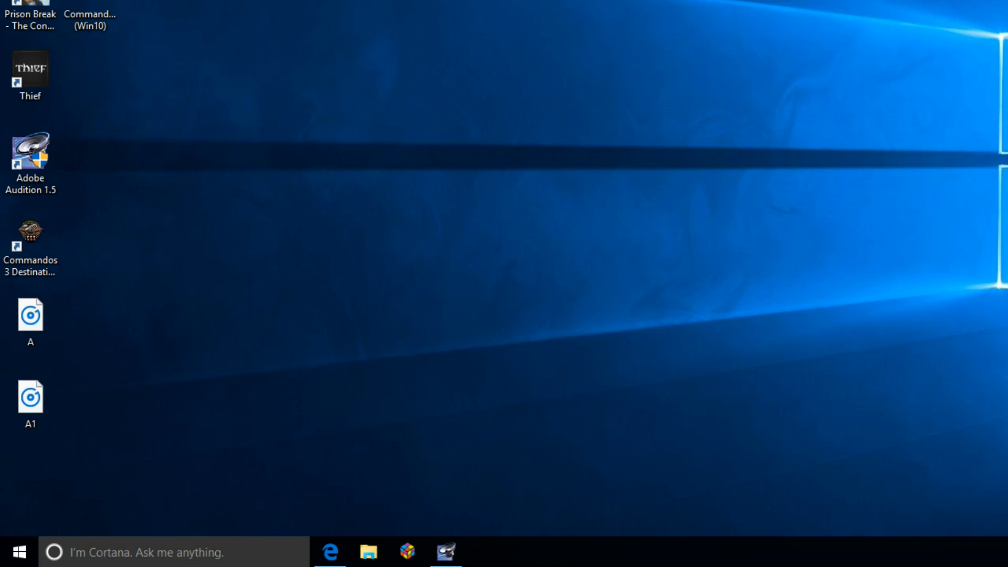
click(19, 551)
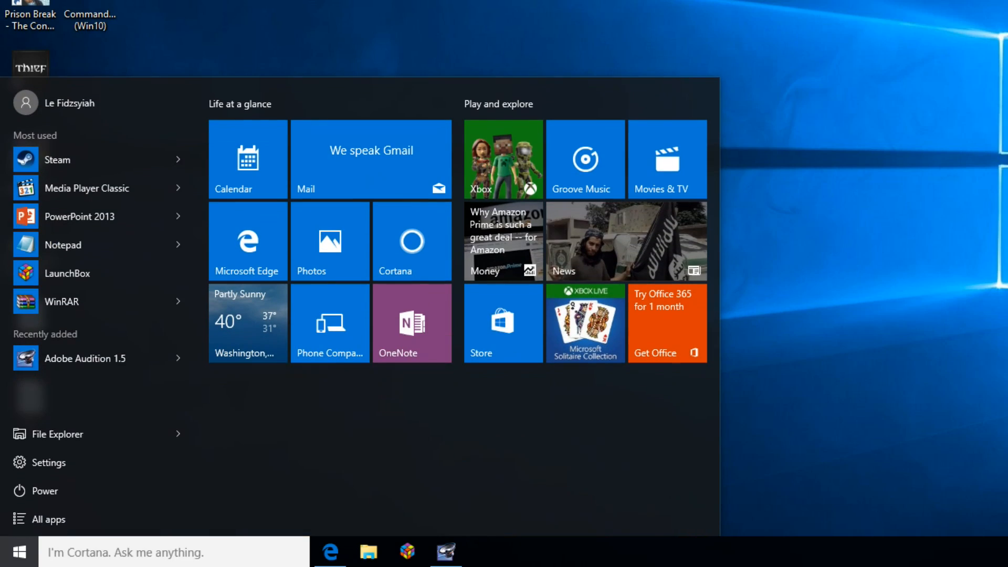
text(window fea)
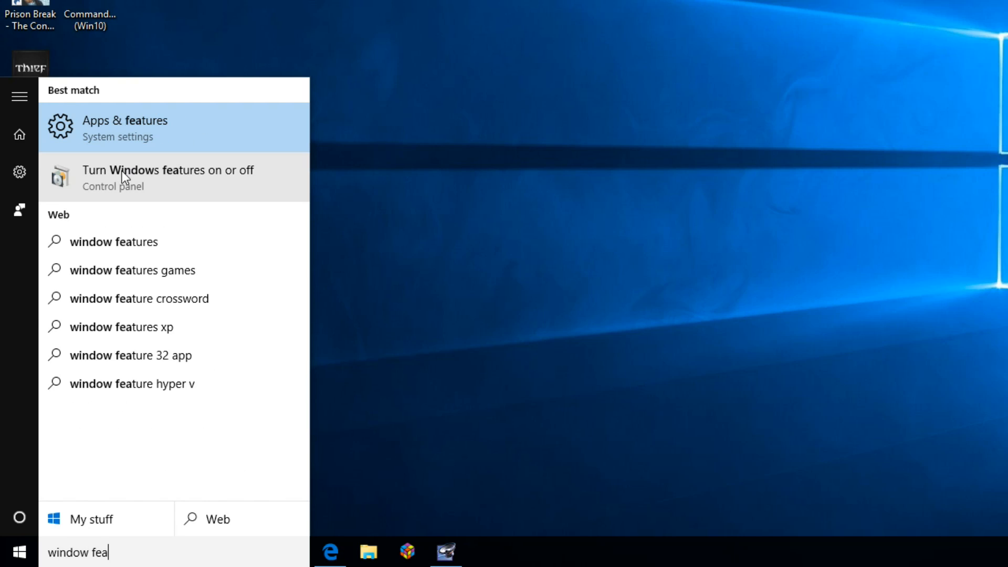
mouse_move(135, 188)
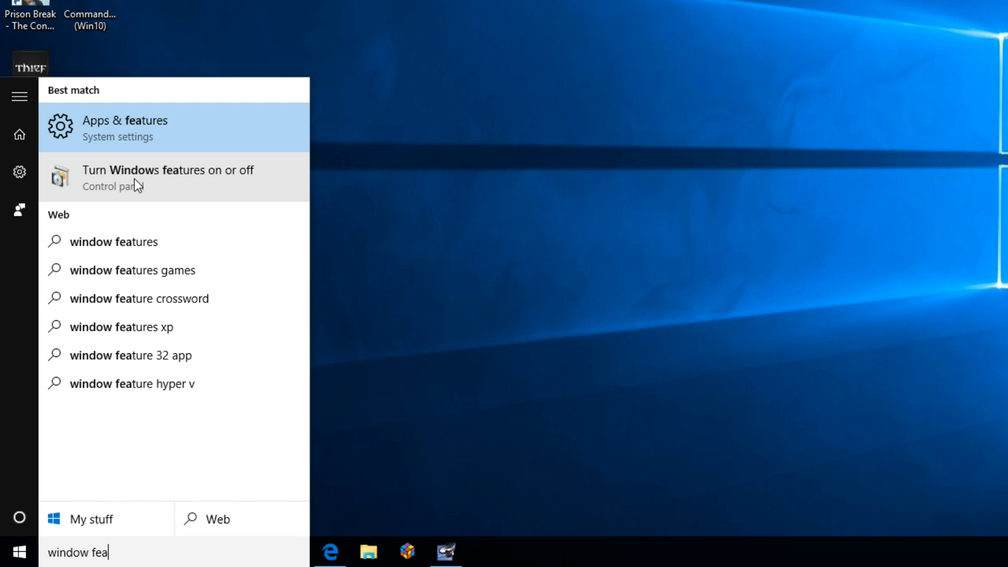
click(167, 178)
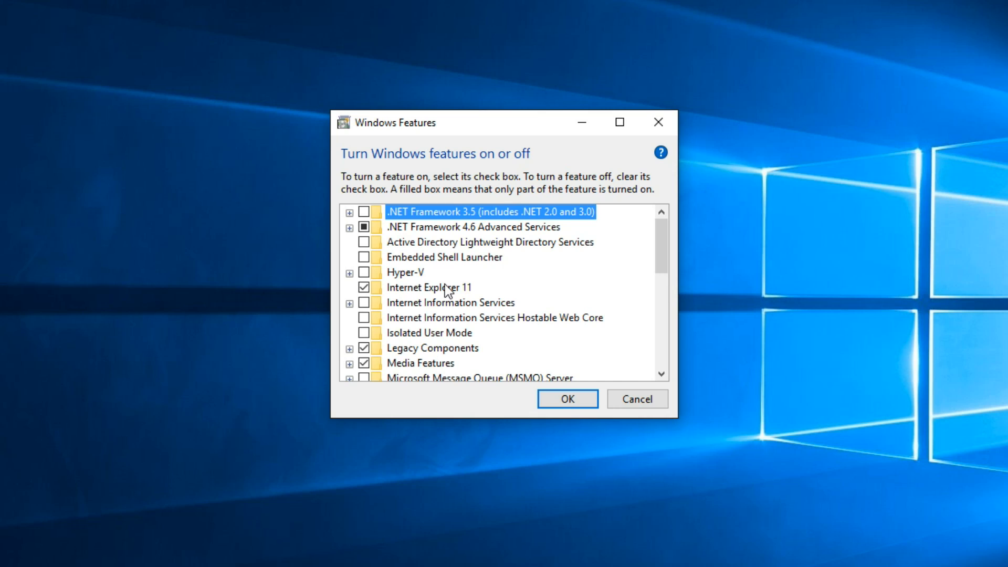
click(348, 348)
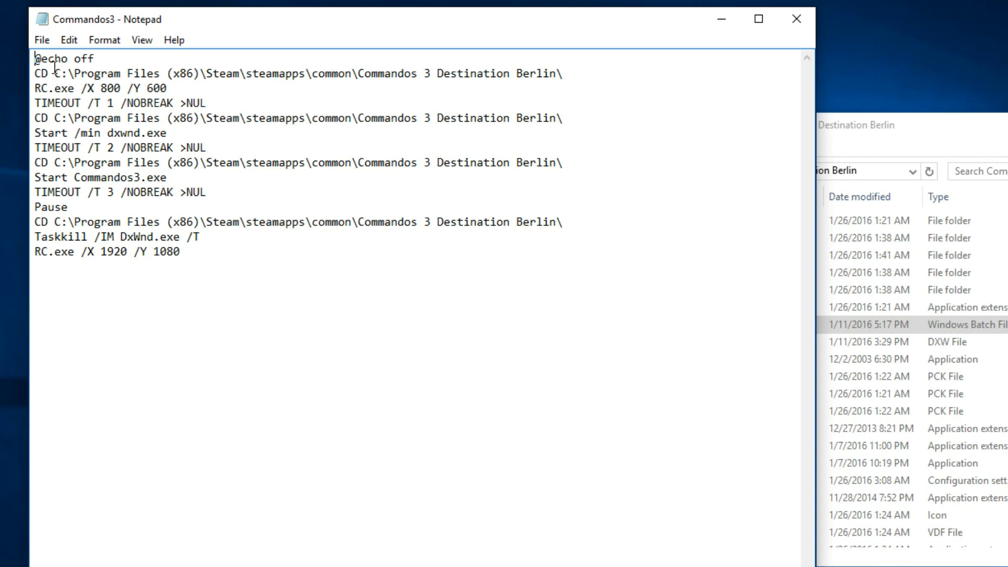
Highlight the batch lines that set 800x600 and launch DxWnd with the game.
drag(53, 72, 466, 73)
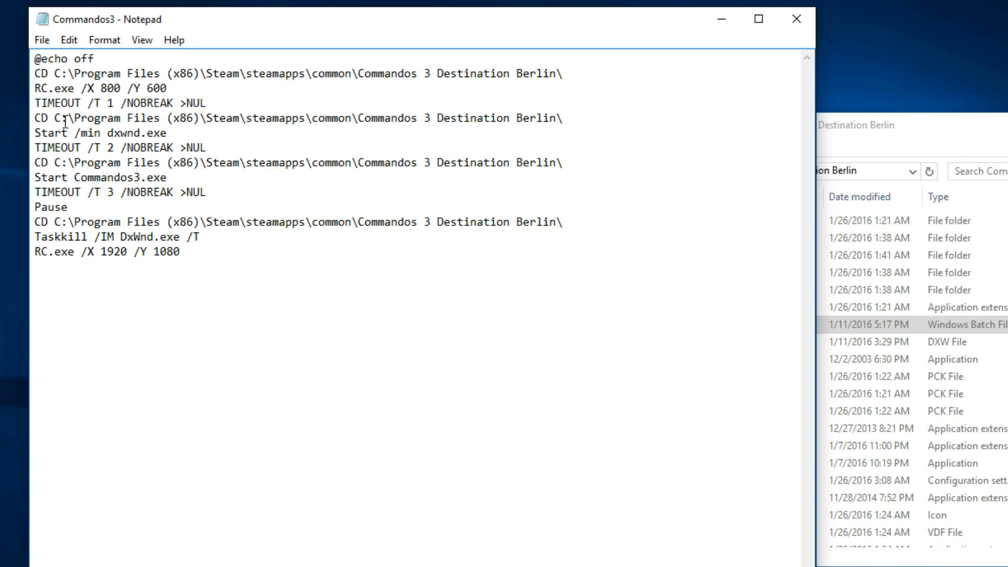
drag(57, 117, 450, 117)
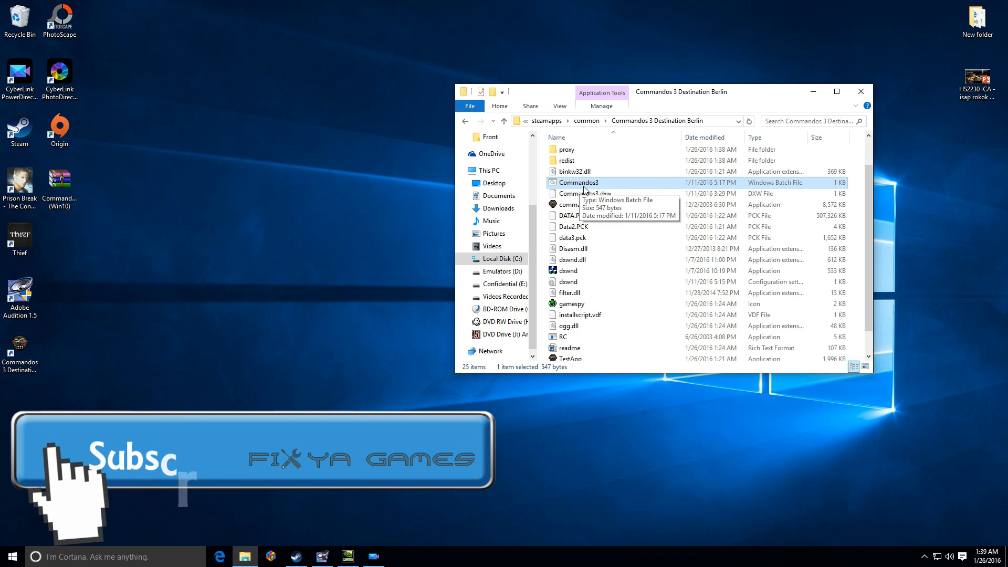
Reopen Commandos3.bat for editing in Notepad, confirming the unverified-file warning.
right_click(578, 181)
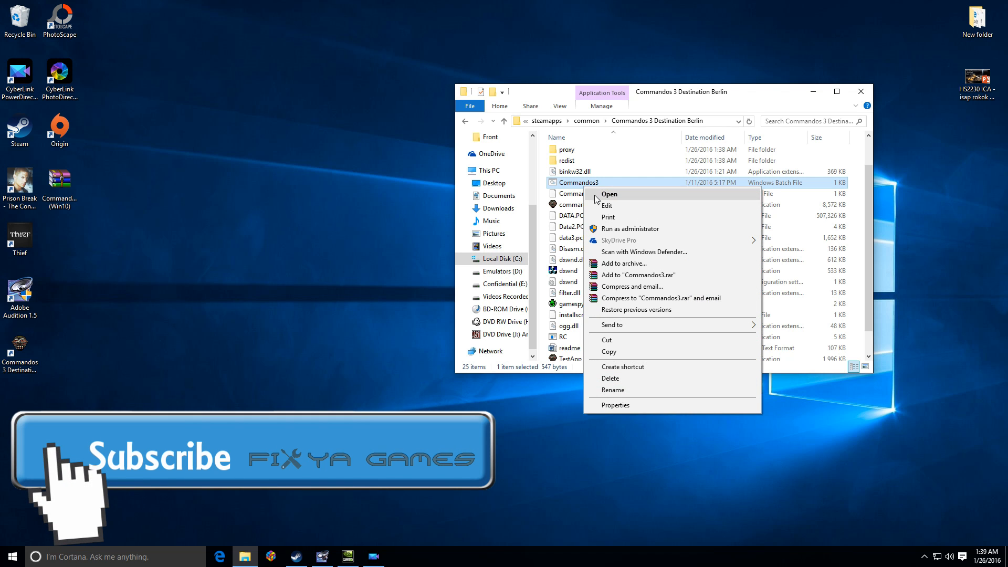
click(607, 193)
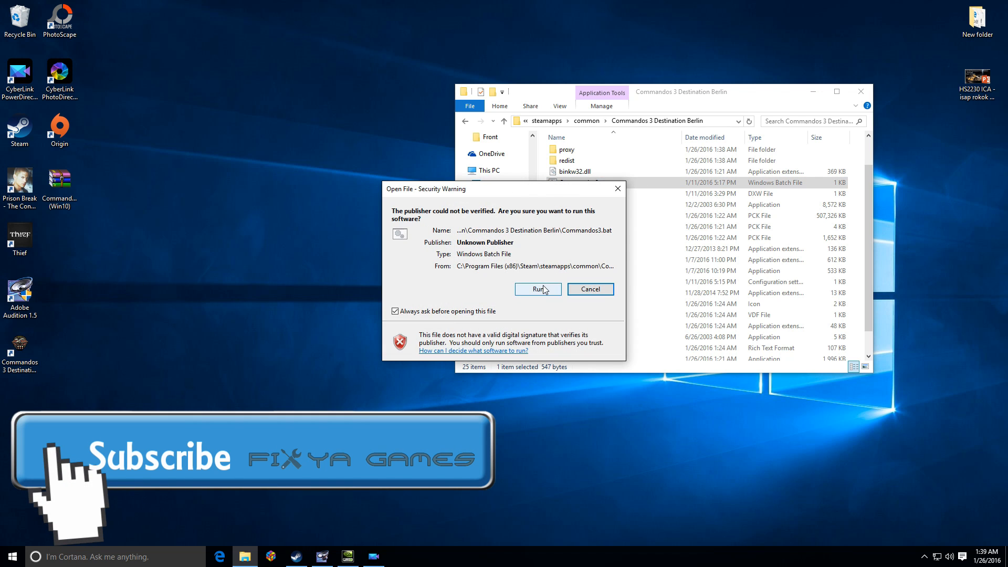
click(537, 289)
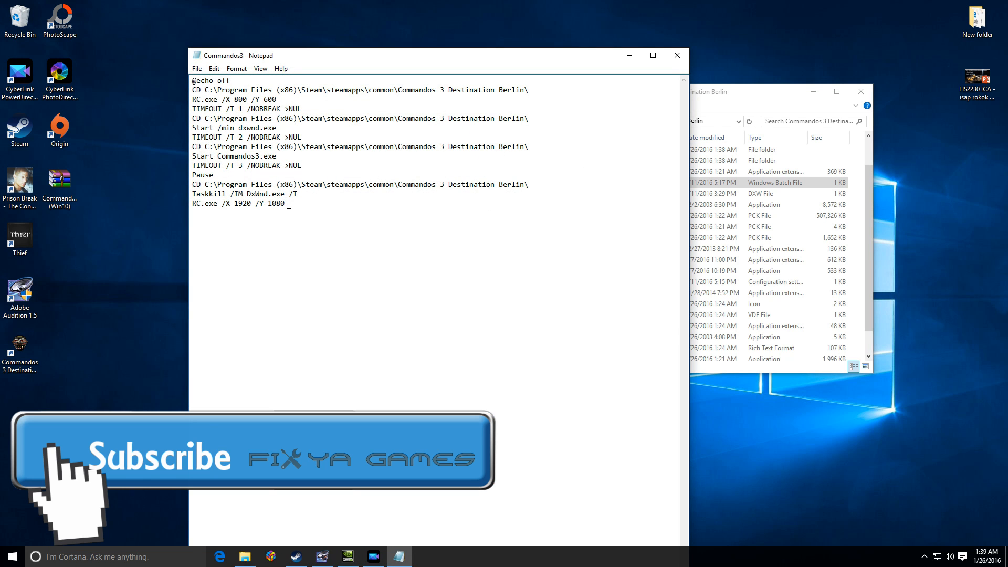
Highlight the 1920 and 1080 values in the final RC.exe resolution-restore line.
drag(233, 204, 286, 204)
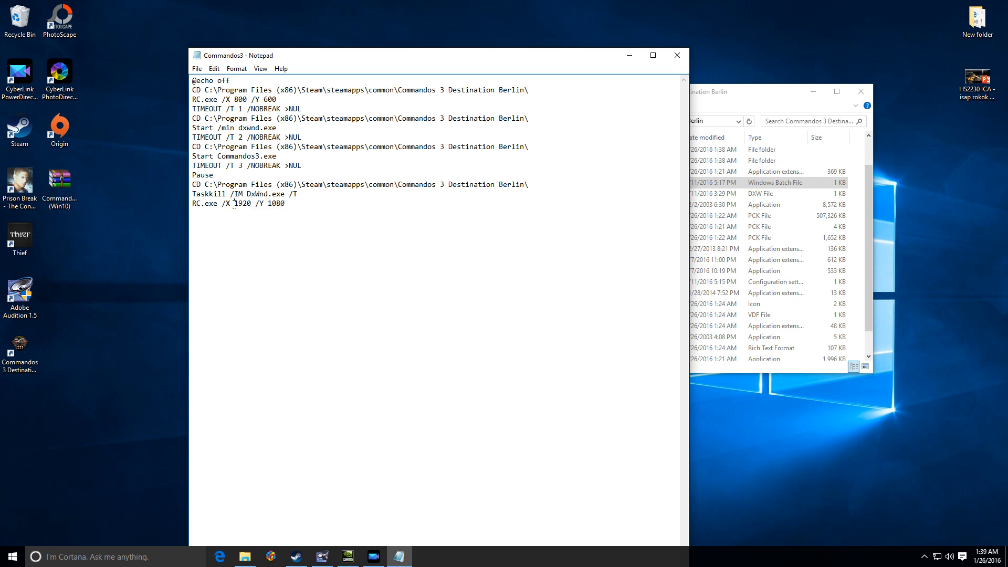
double_click(241, 202)
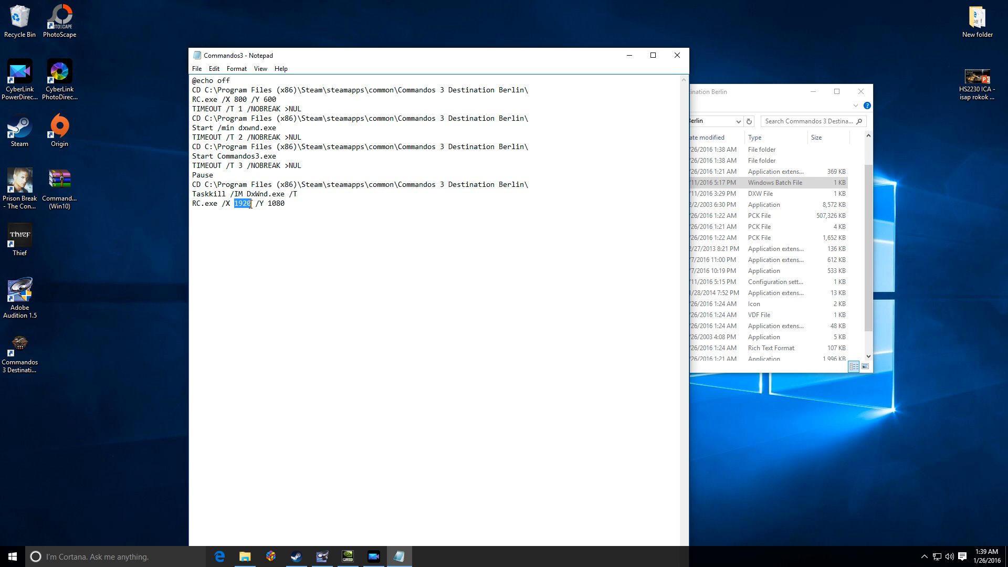
click(273, 212)
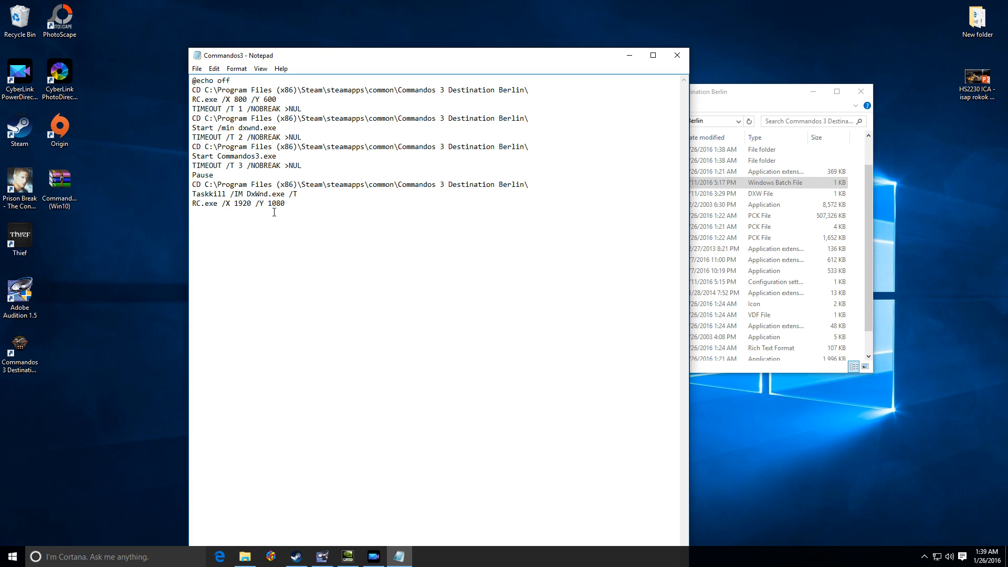
double_click(276, 203)
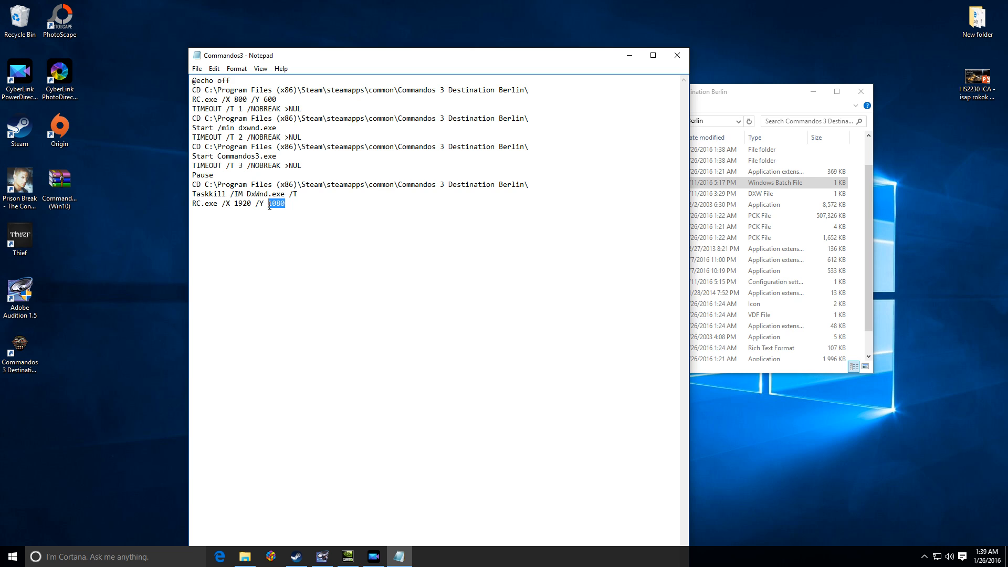
double_click(242, 203)
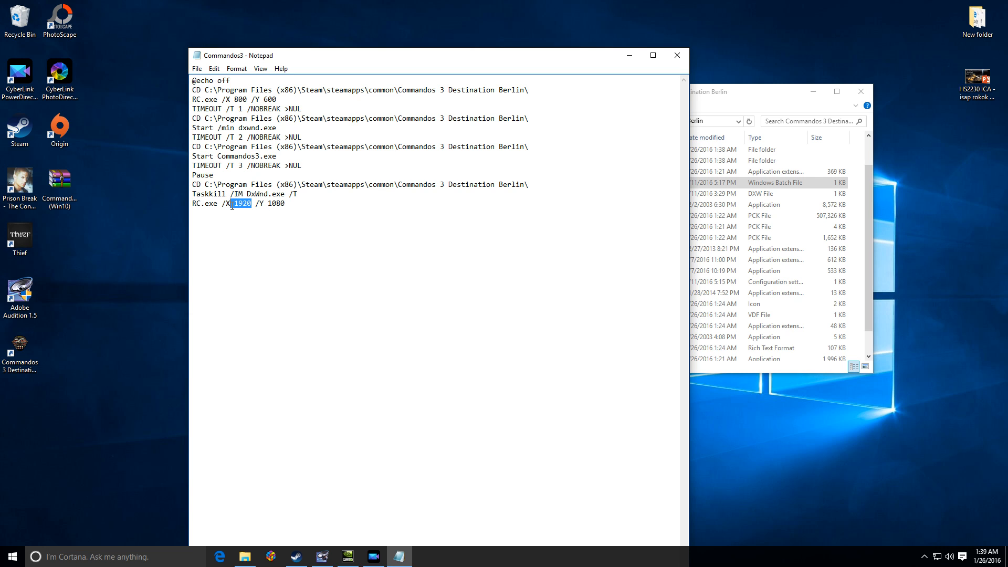